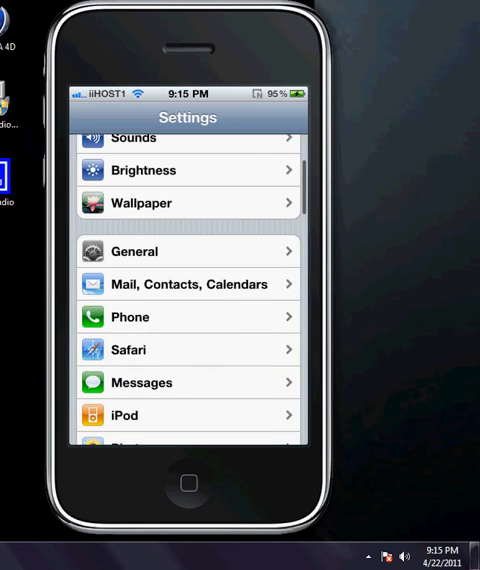
Scroll down the iOS Settings list past the tweak entries toward ColorKeyboard
scroll(down, 3)
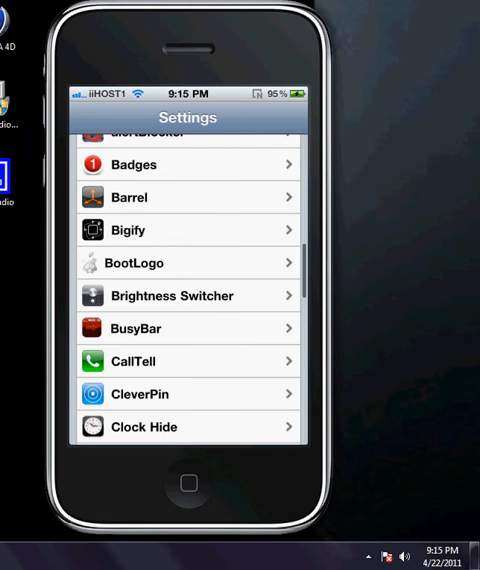
scroll(down, 3)
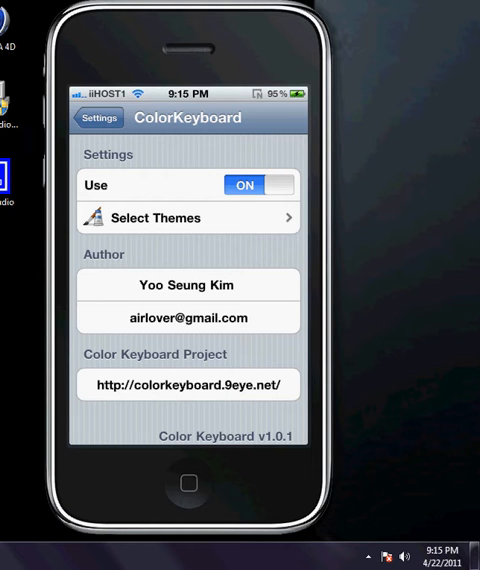
click(188, 218)
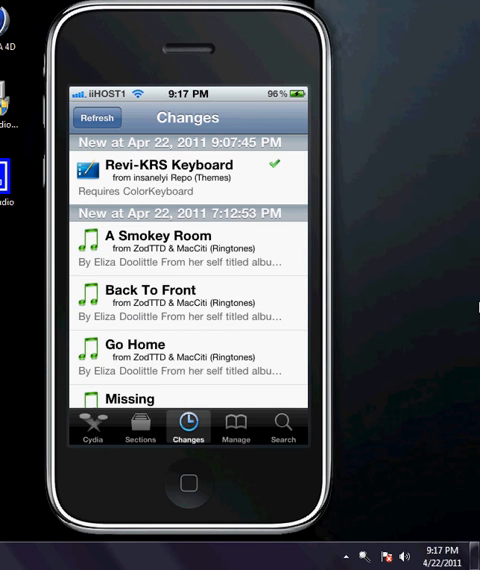
Switch from Cydia's Changes list to the package Search page
click(284, 427)
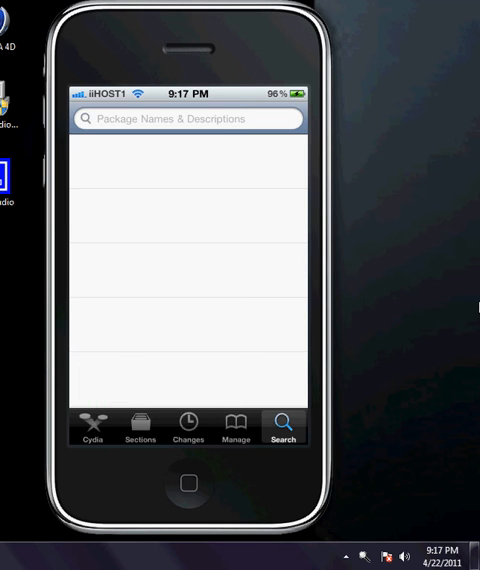
Search Cydia for 'Color keyboard' and open the Color Keyboard 1.0.1 package details
click(186, 119)
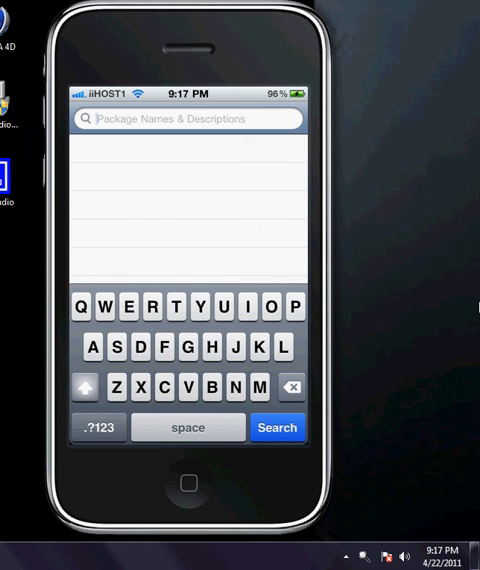
text(Colo)
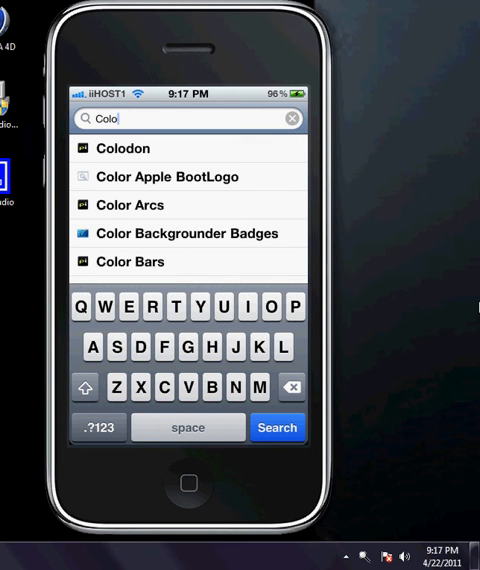
text(rk)
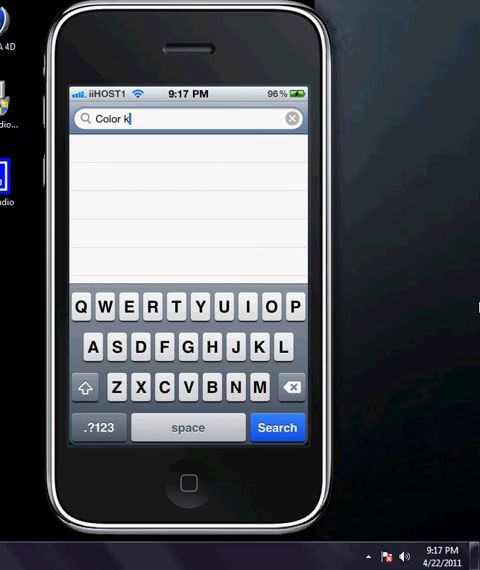
text(eyb)
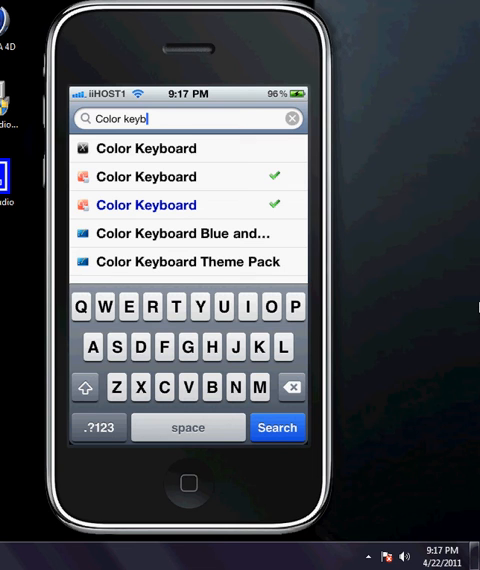
text(oard)
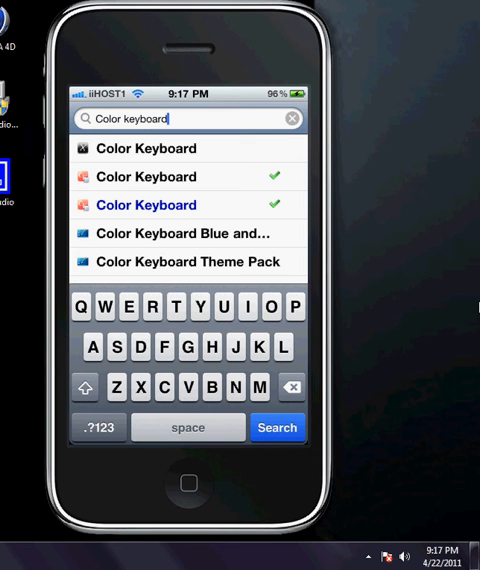
click(277, 427)
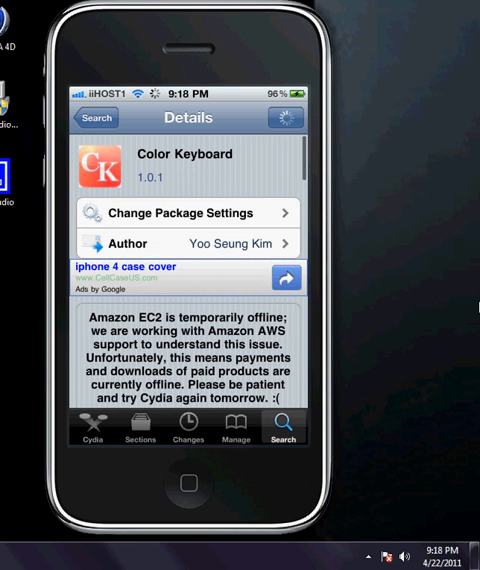
Scroll further down the Color Keyboard package details page
scroll(down, 3)
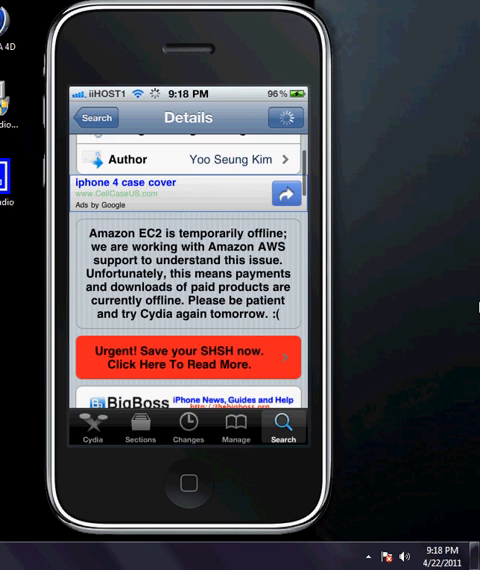
scroll(down, 3)
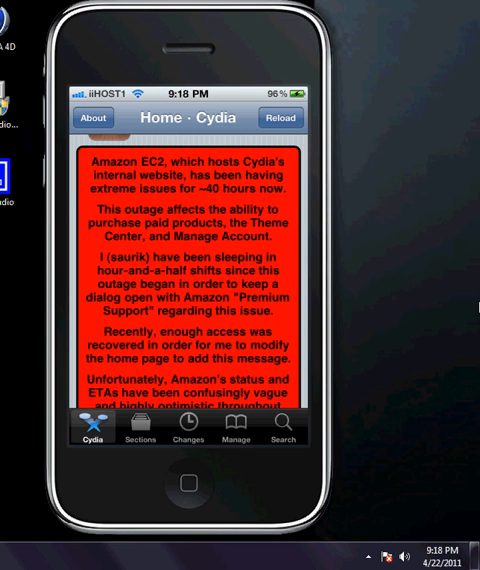
Scroll past the Home page's Amazon EC2 outage notice and return to the 'Color keyboard' results
scroll(down, 3)
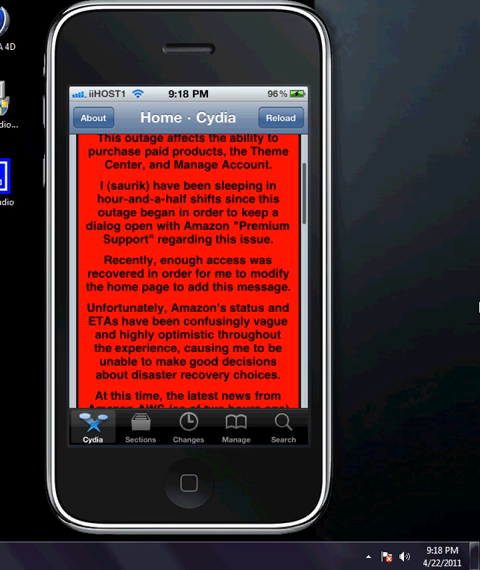
scroll(down, 3)
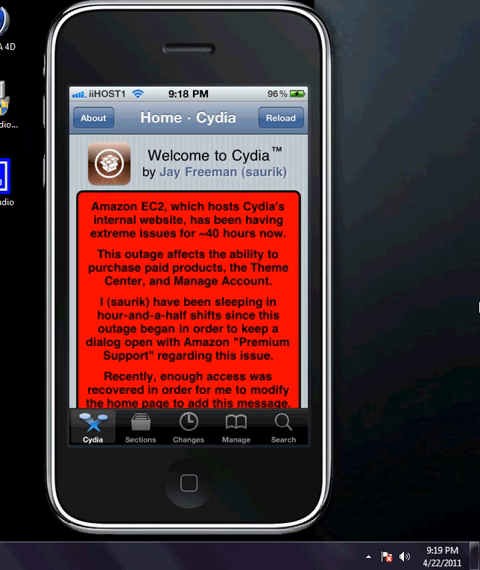
scroll(down, 3)
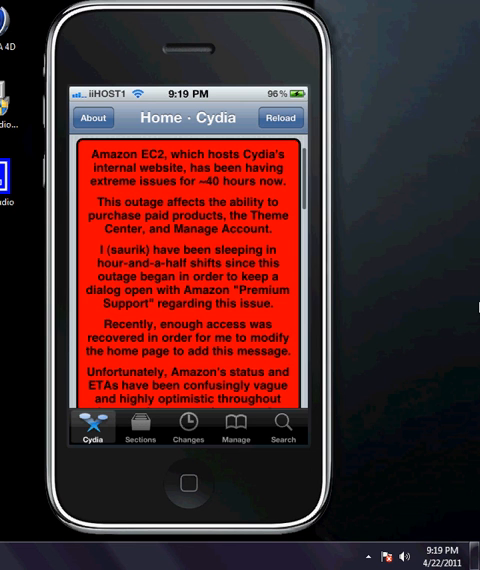
scroll(down, 3)
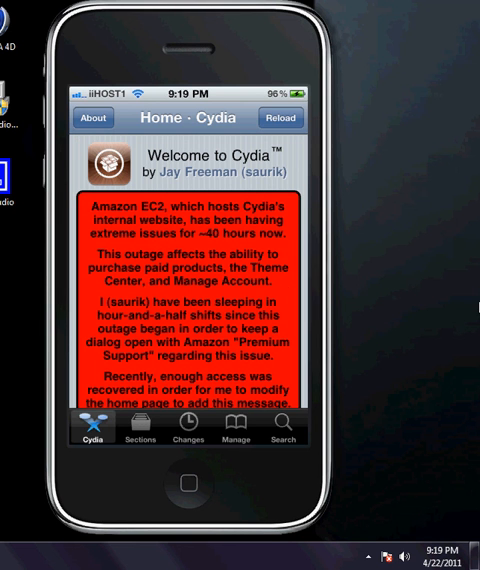
click(284, 432)
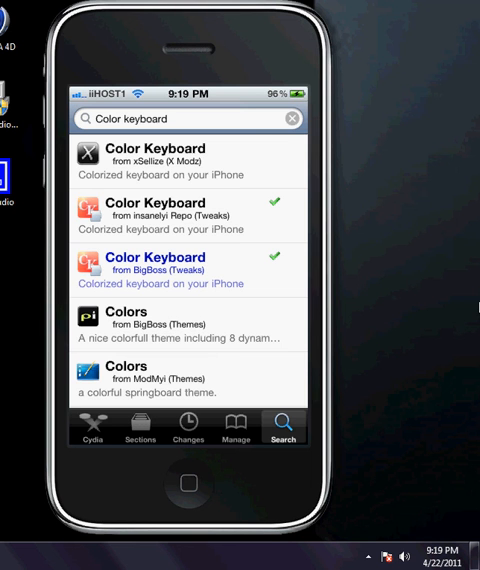